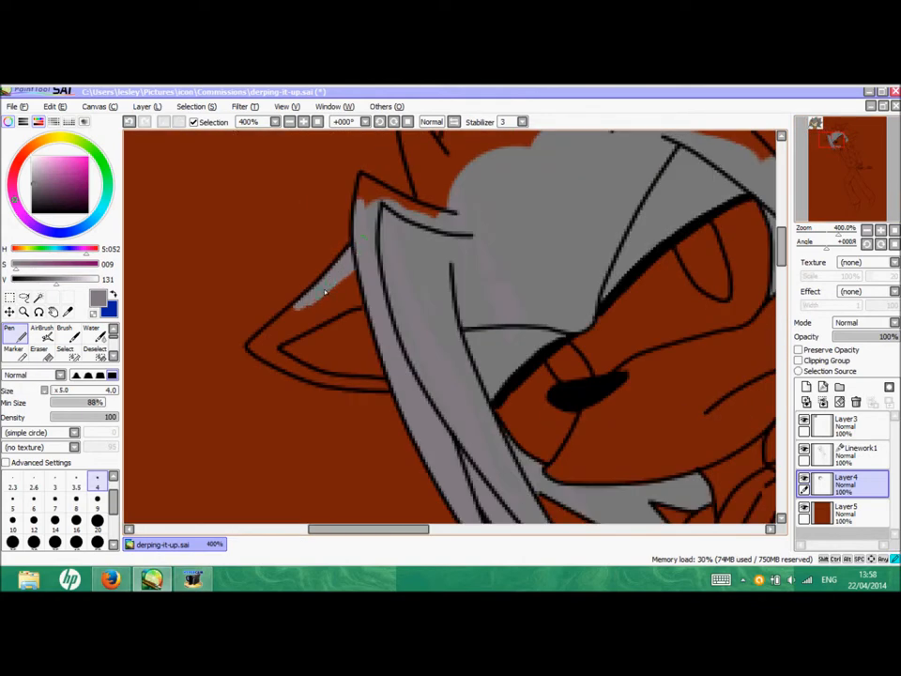
Fill the quills, ear and glove with flat grey on Layer4, erasing spill outside the quills
left_click(38, 338)
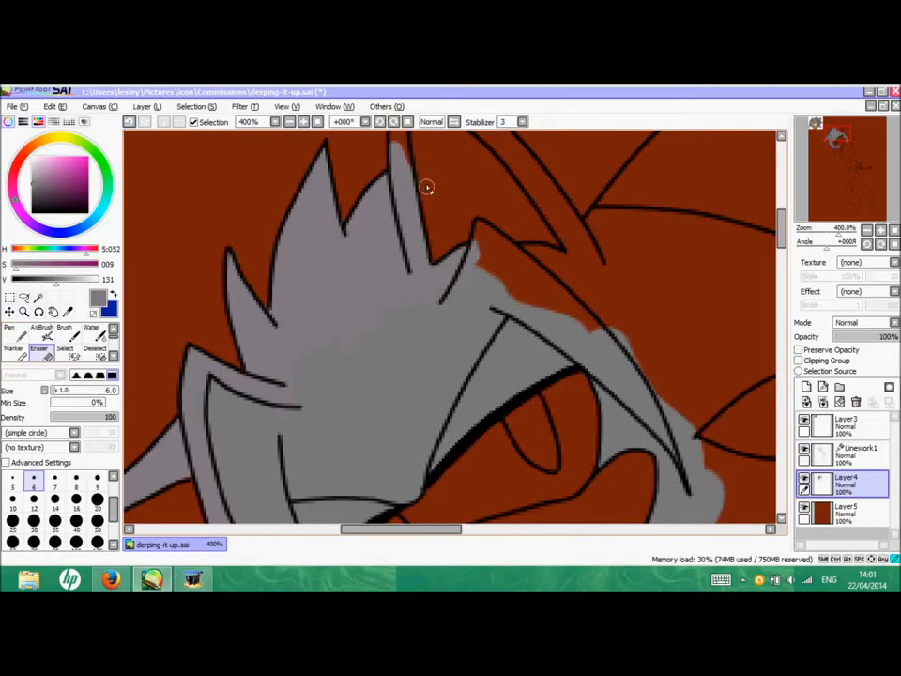
left_click(9, 327)
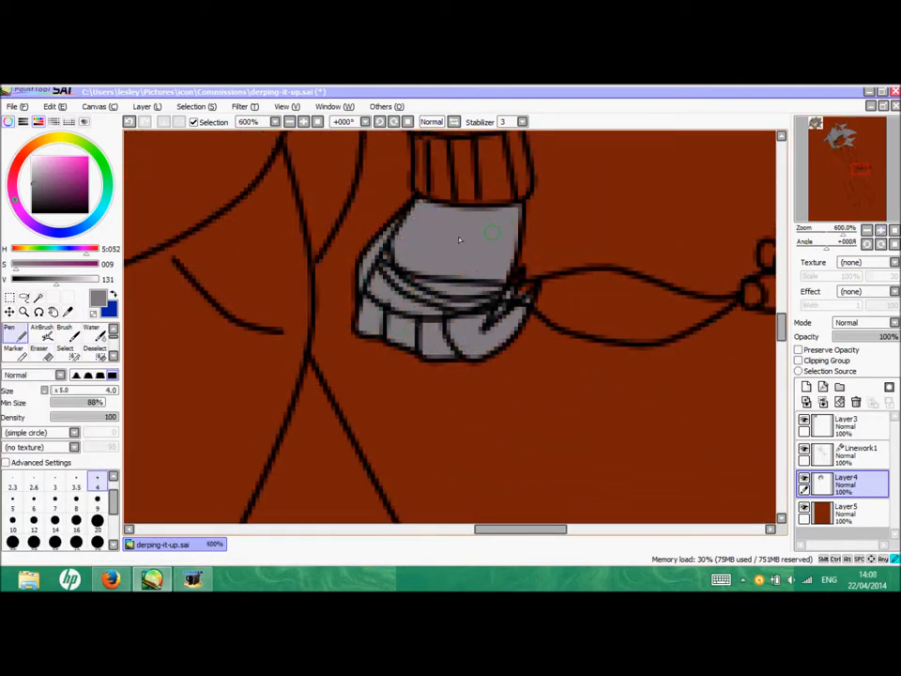
Switch to Firefox showing the Thrift Shop music video on YouTube
scroll("down", 3)
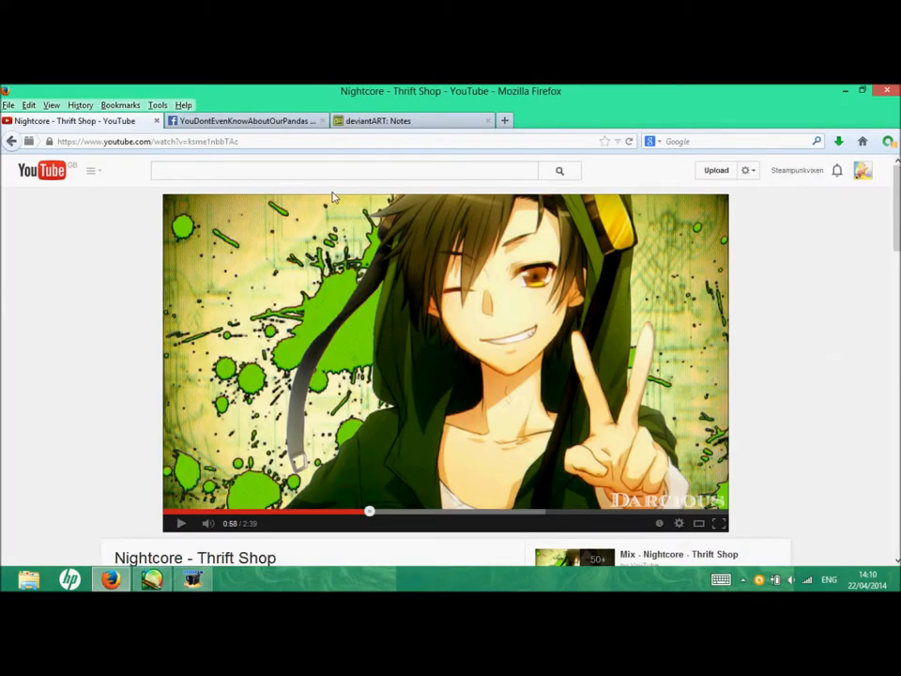
left_click(193, 579)
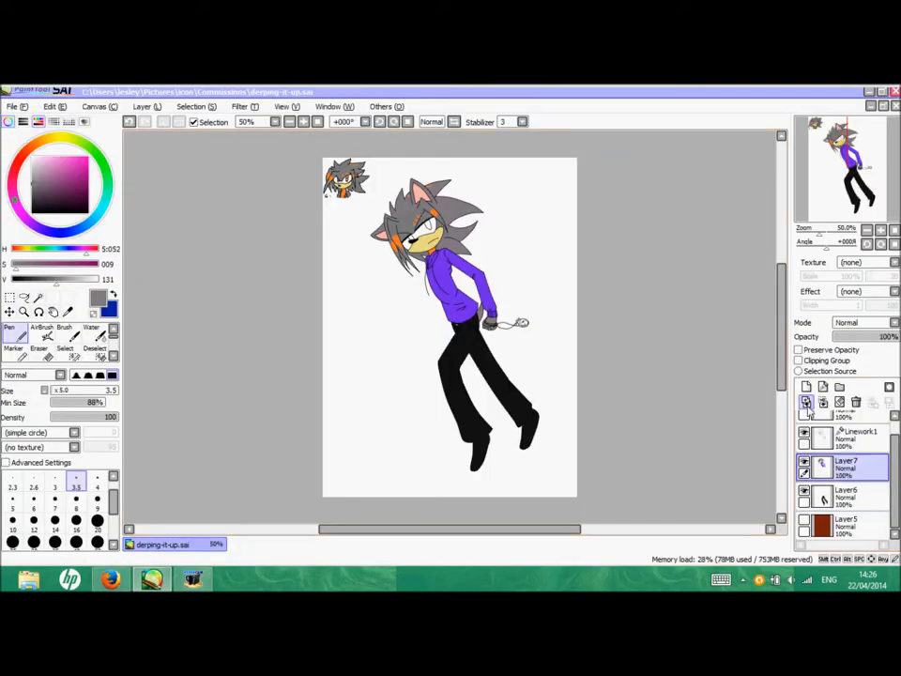
Paint bold black fold strokes over the purple hoodie and sleeve on Layer7
left_click(866, 228)
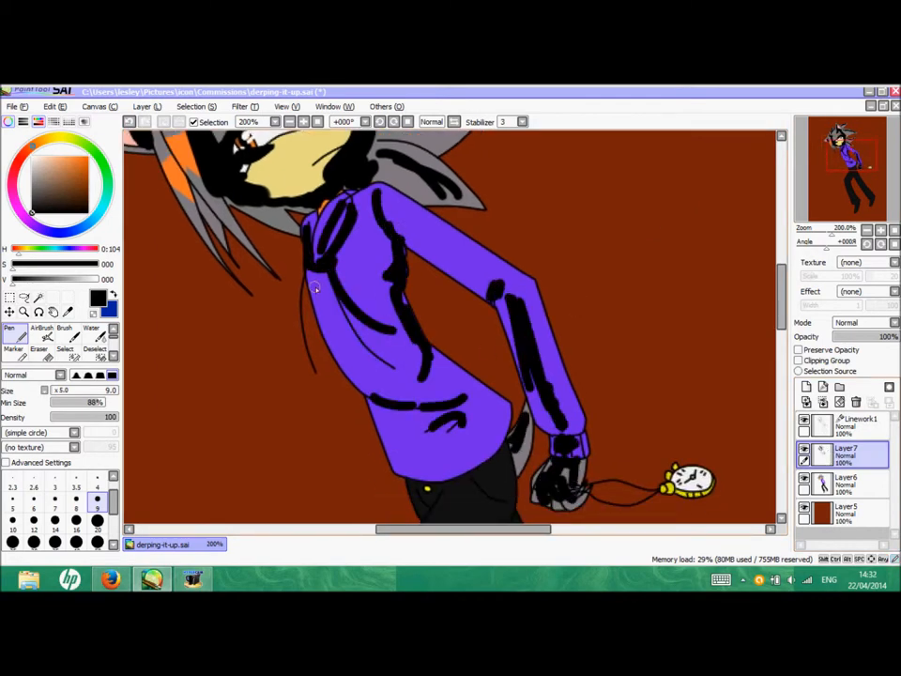
Drop Layer7 to 21% opacity, blur the shading, and begin grey trouser highlights on Layer8
scroll("down", 3)
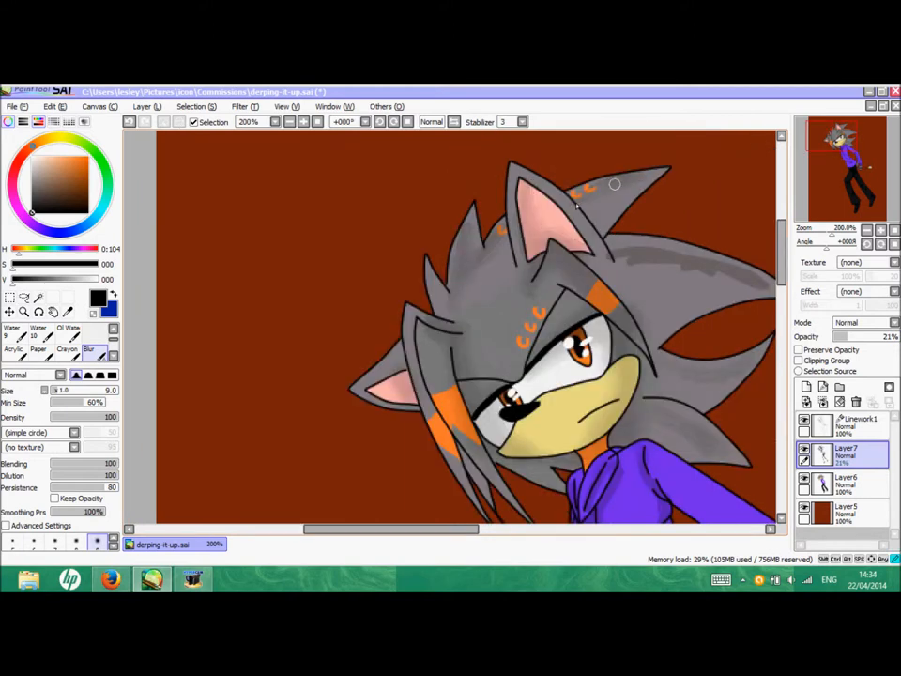
scroll("down", 3)
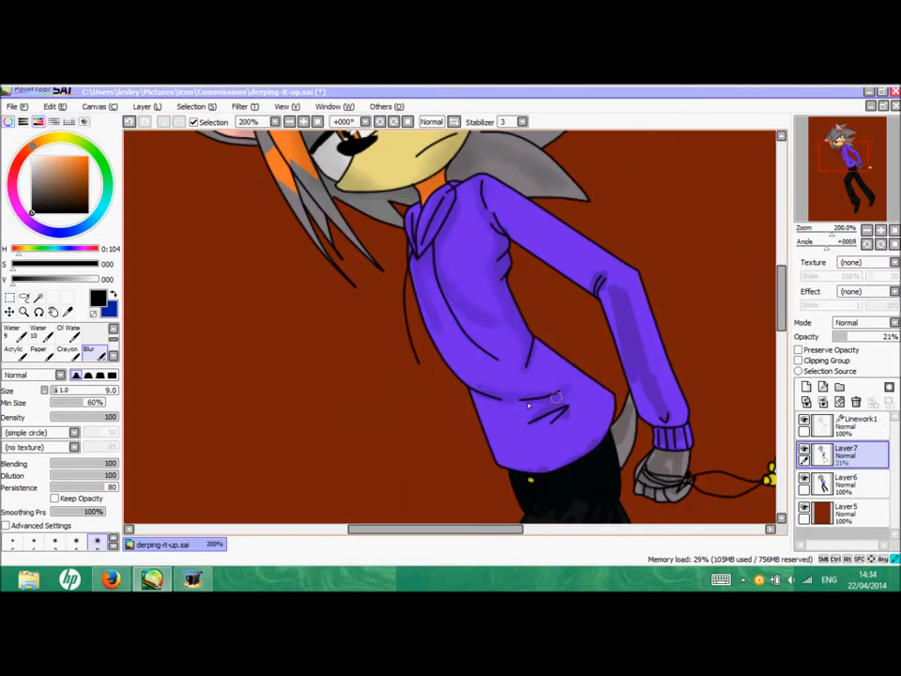
scroll("down", 3)
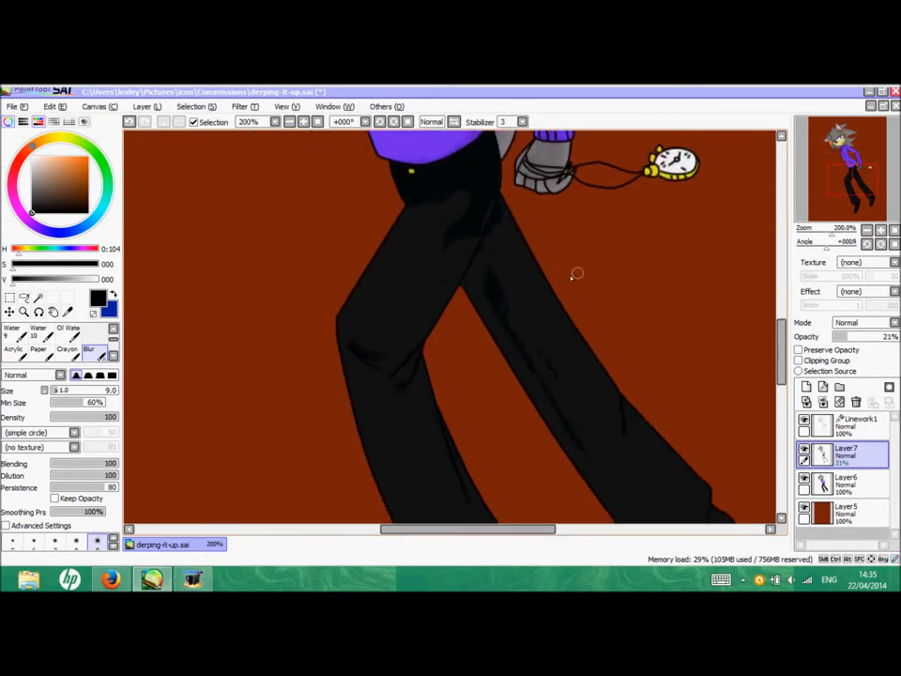
scroll("down", 3)
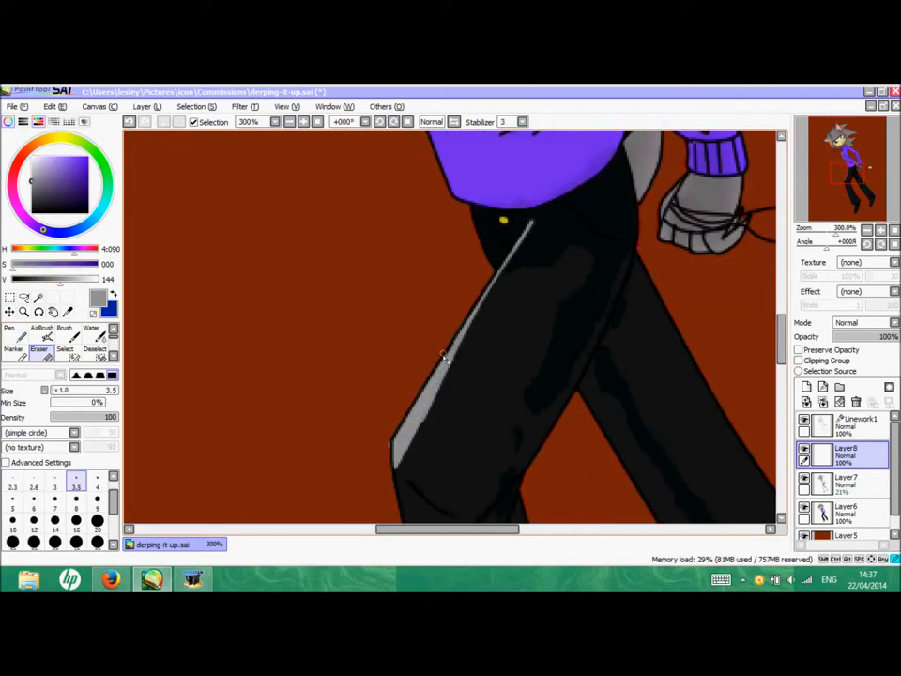
left_click(13, 333)
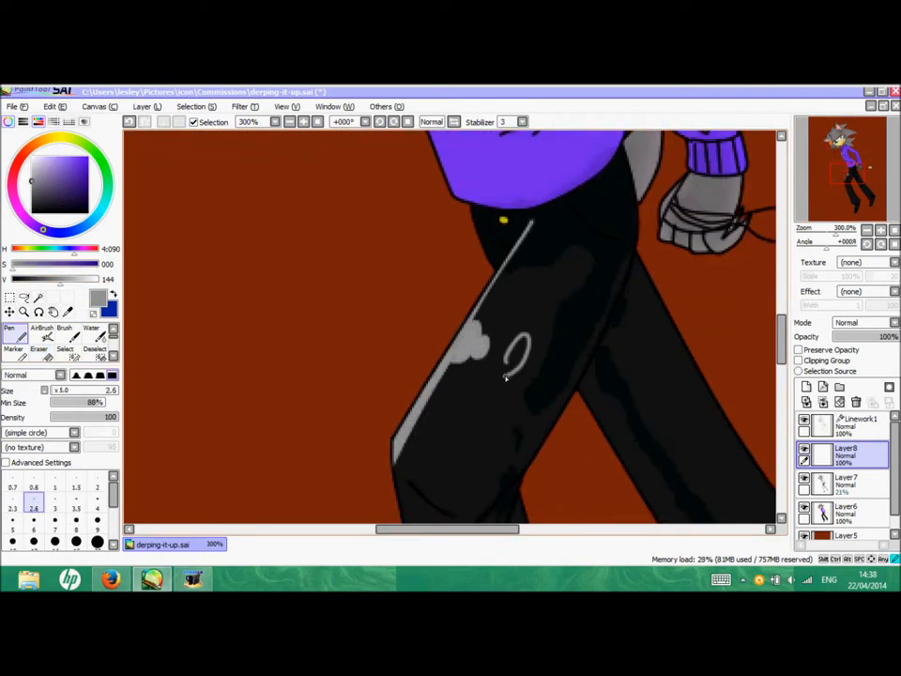